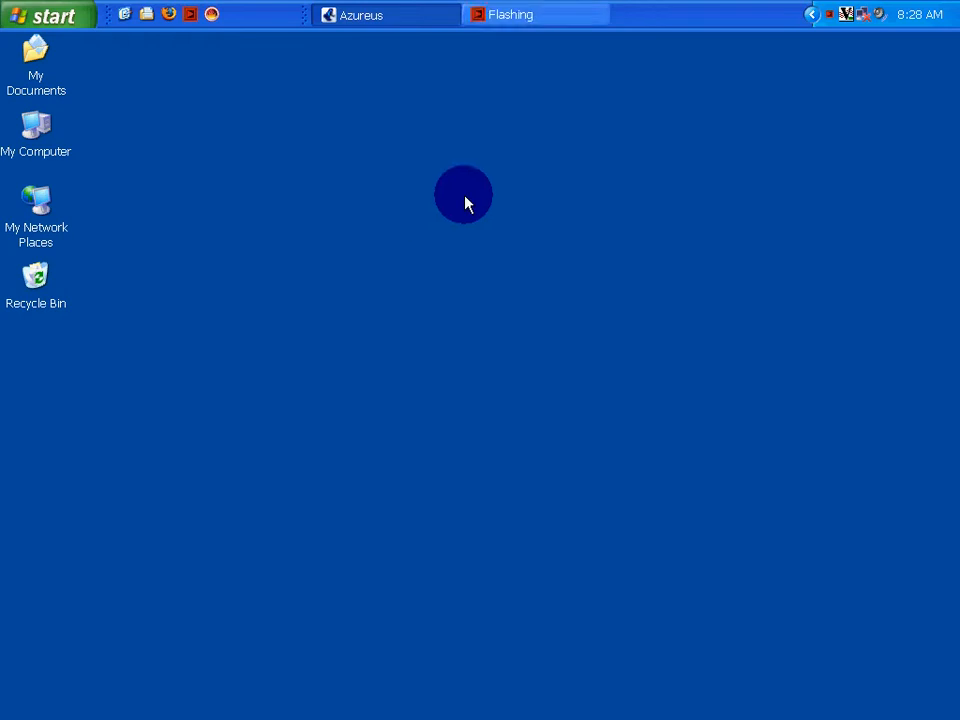
mouse_move(790, 85)
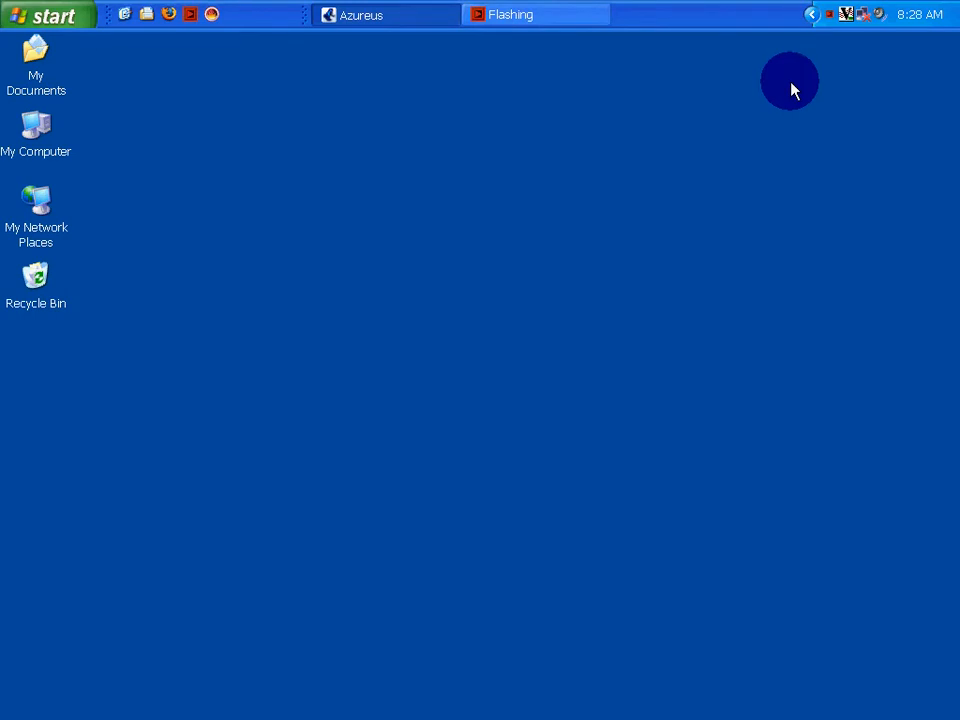
mouse_move(792, 88)
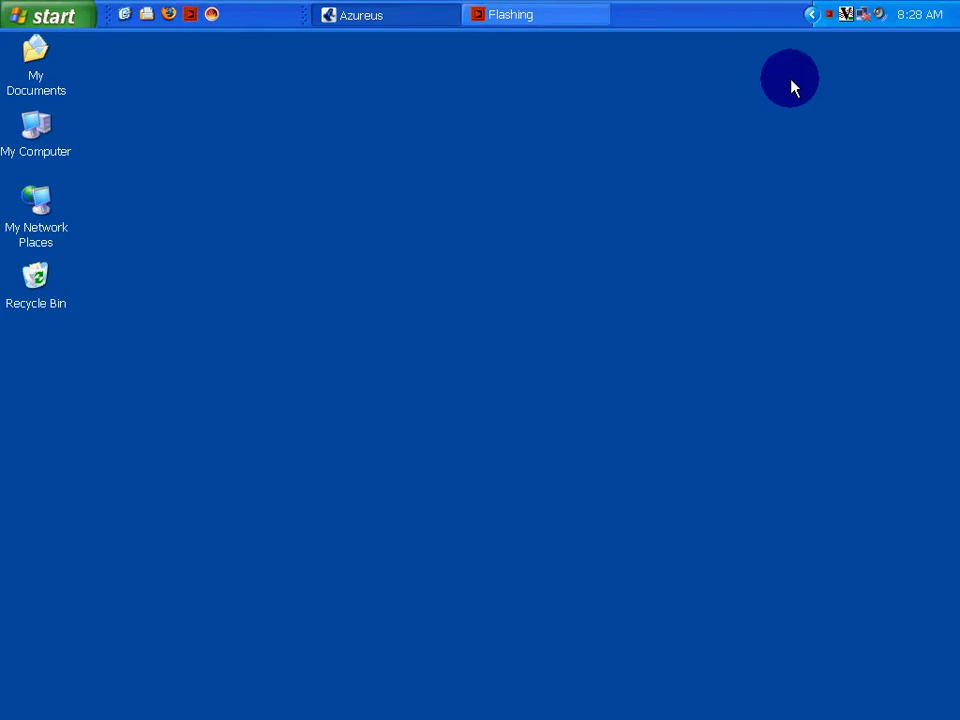
mouse_move(830, 57)
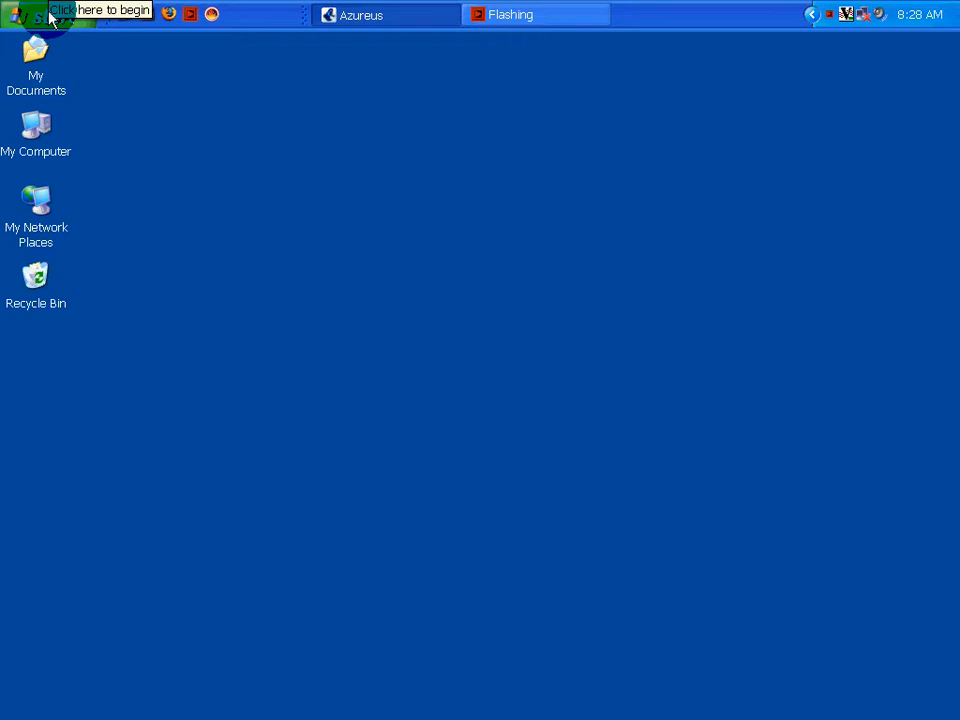
Open the Windows XP Start menu to find TightVNC Viewer (Listen Mode)
click(35, 14)
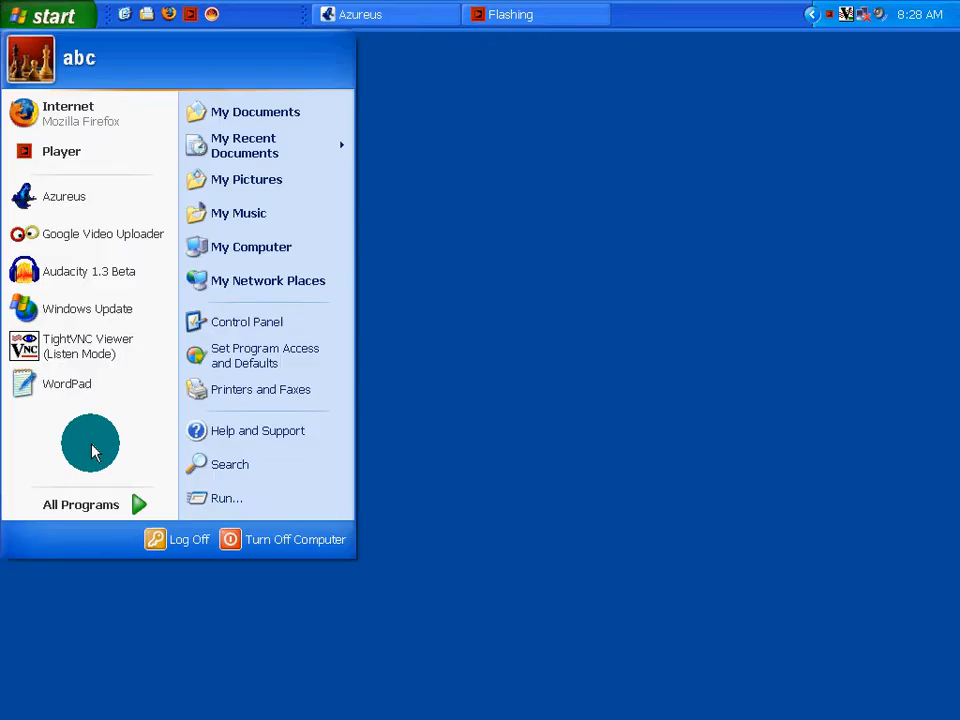
mouse_move(90, 346)
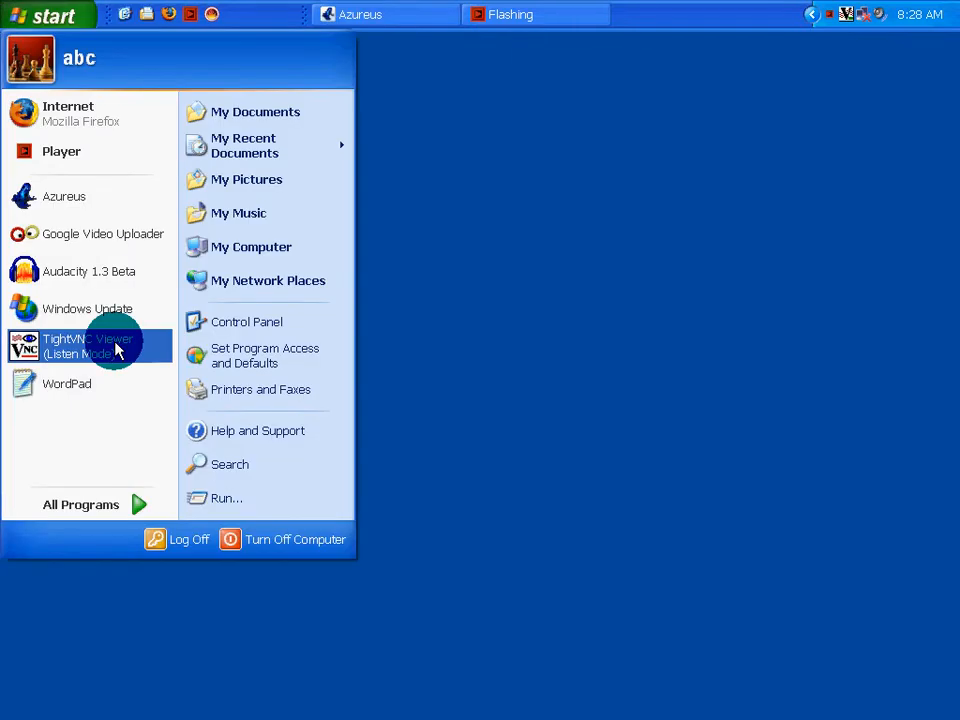
mouse_move(130, 352)
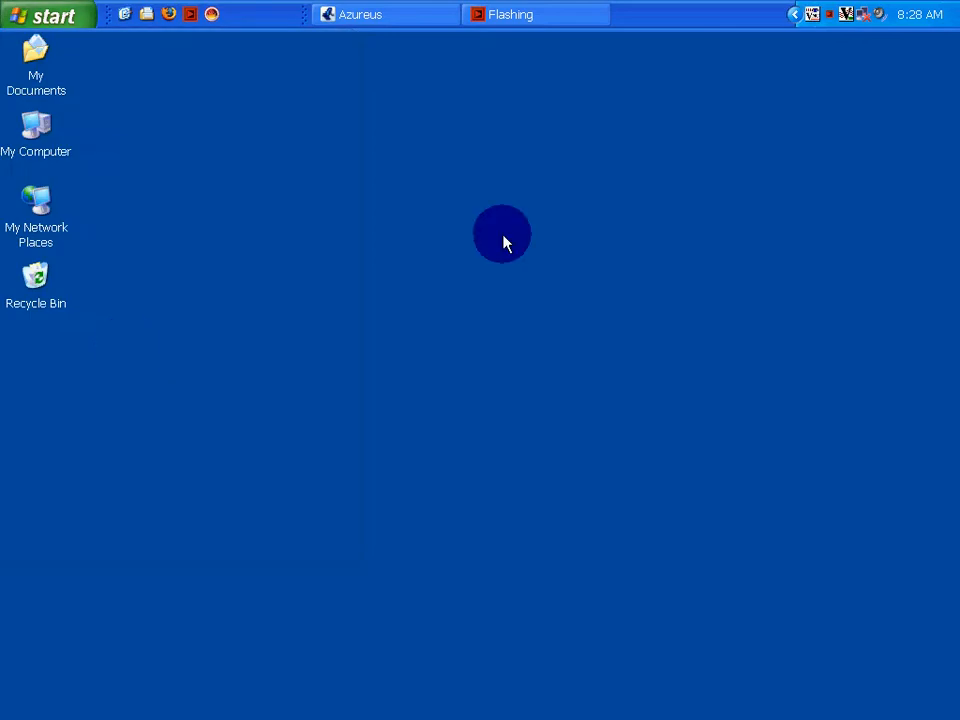
mouse_move(530, 225)
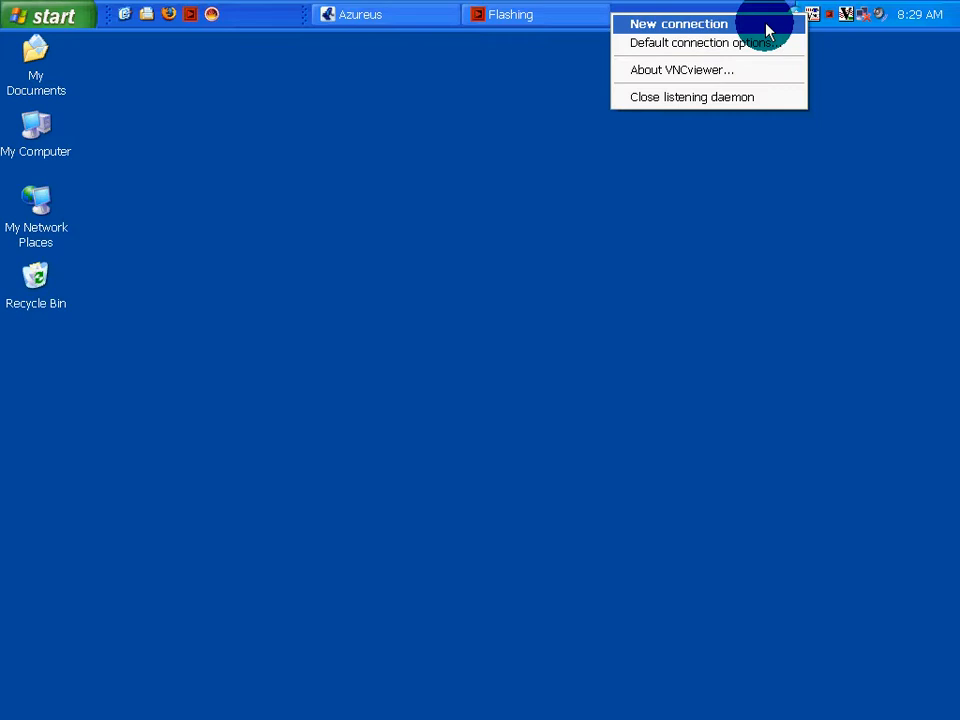
Start a new TightVNC connection to server 192.168.254.3
click(678, 23)
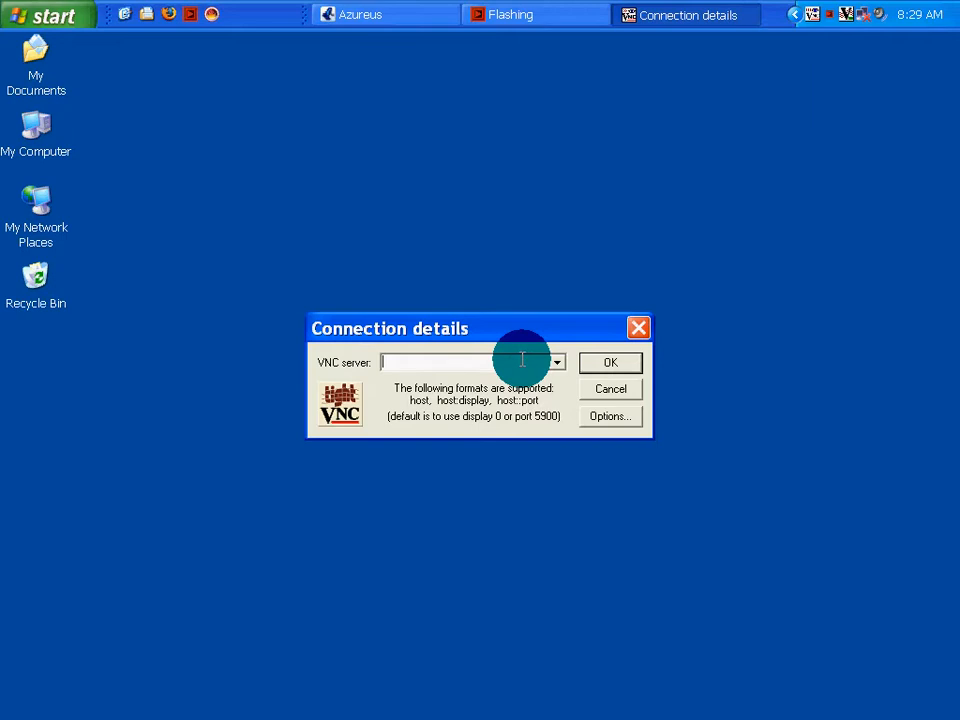
text(192.168.)
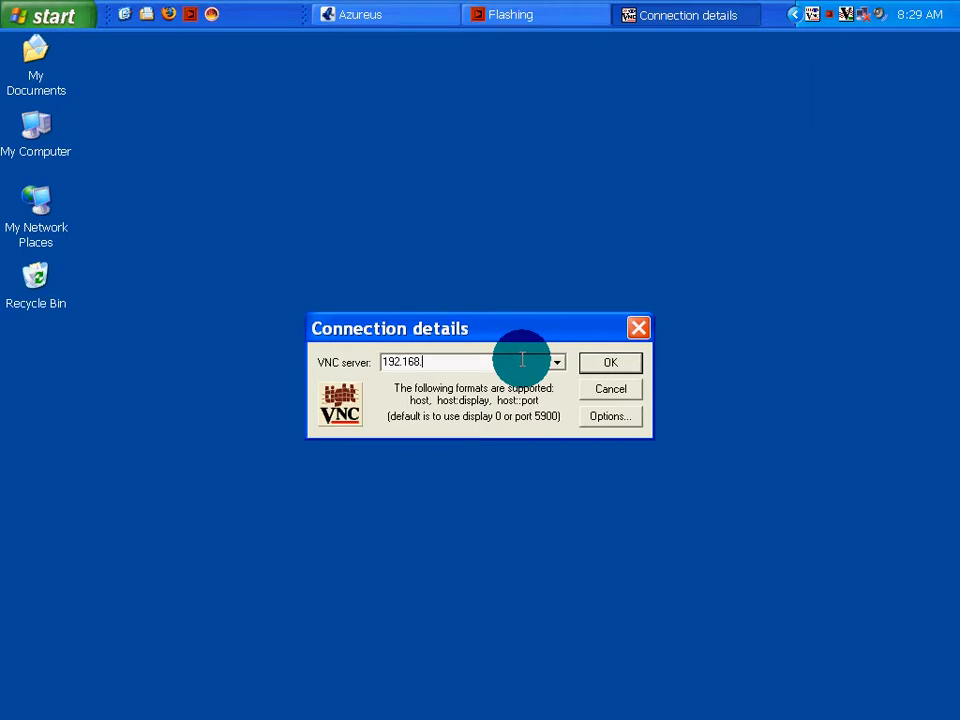
text(254.3)
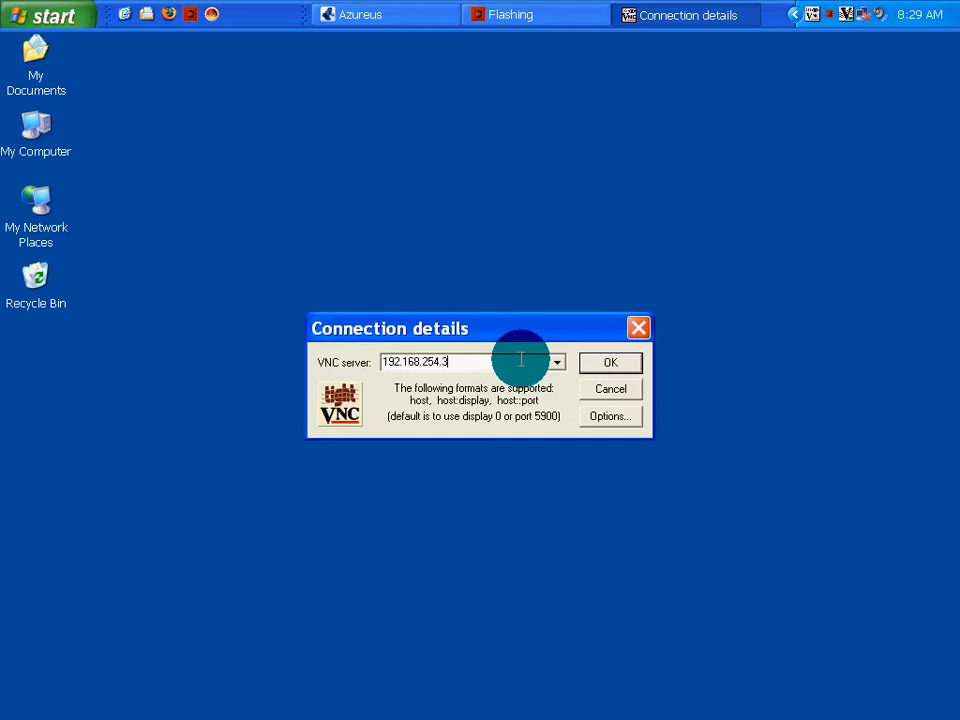
click(610, 362)
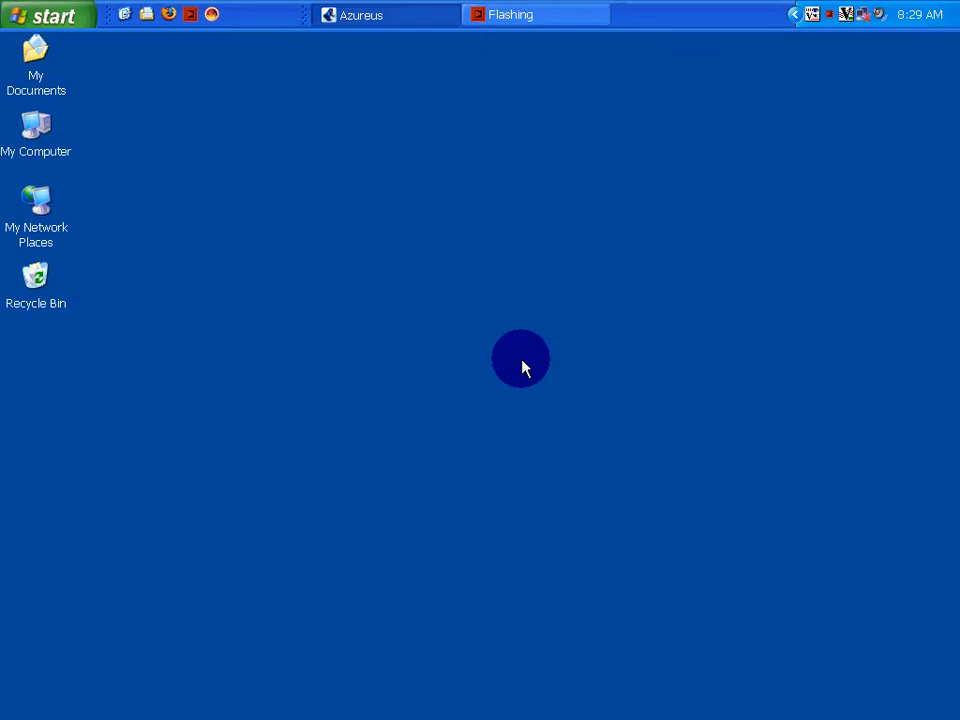
mouse_move(525, 360)
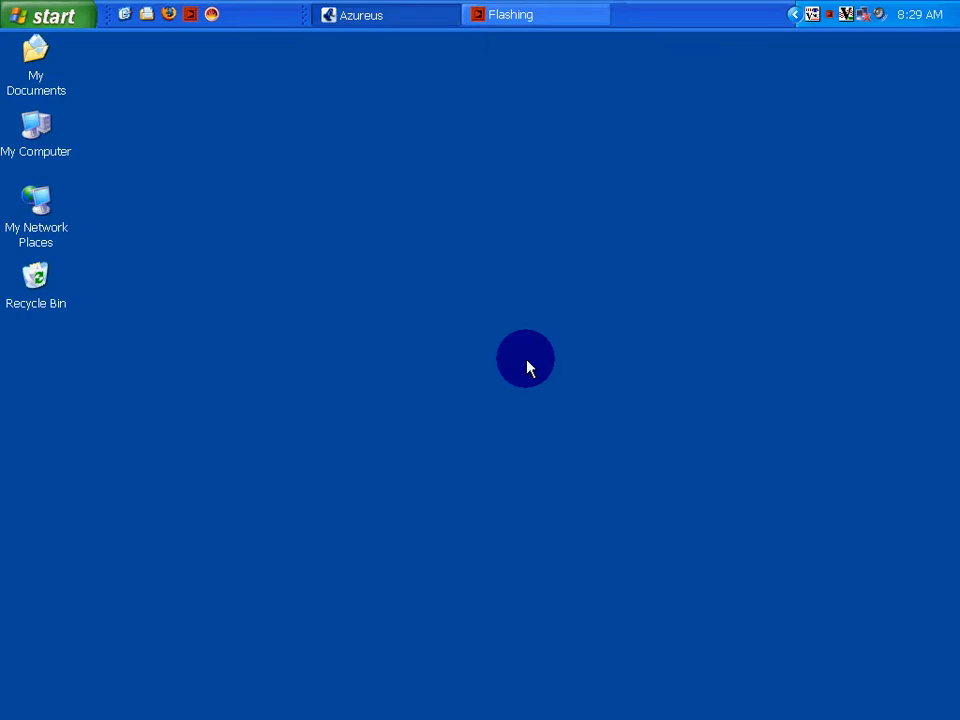
mouse_move(635, 155)
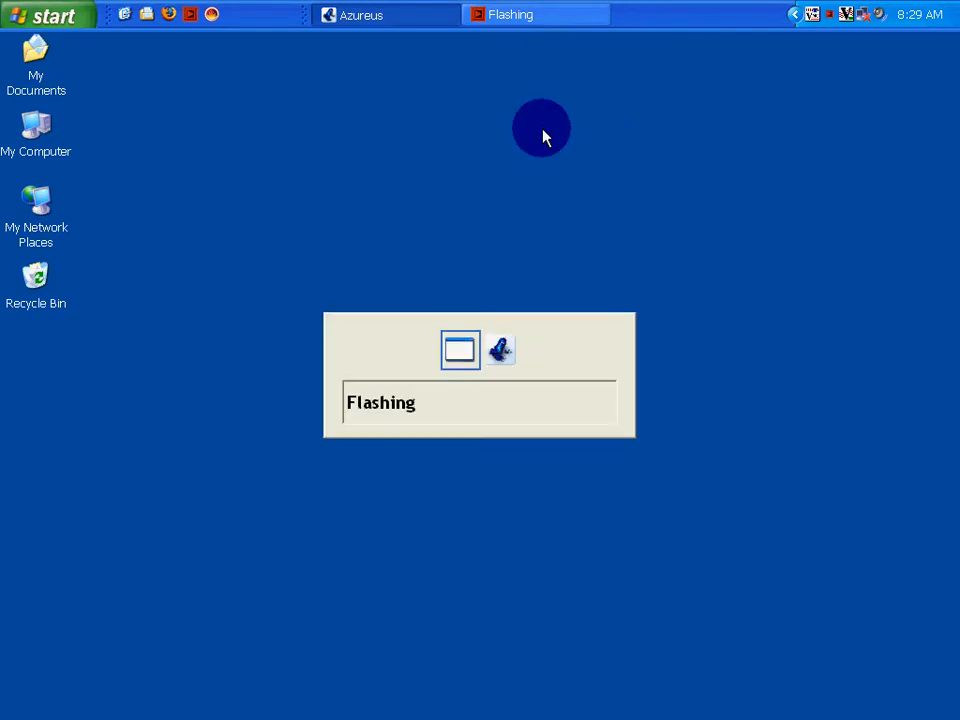
Dismiss the 'Failed to connect to server' TightVNC notice with OK
click(385, 14)
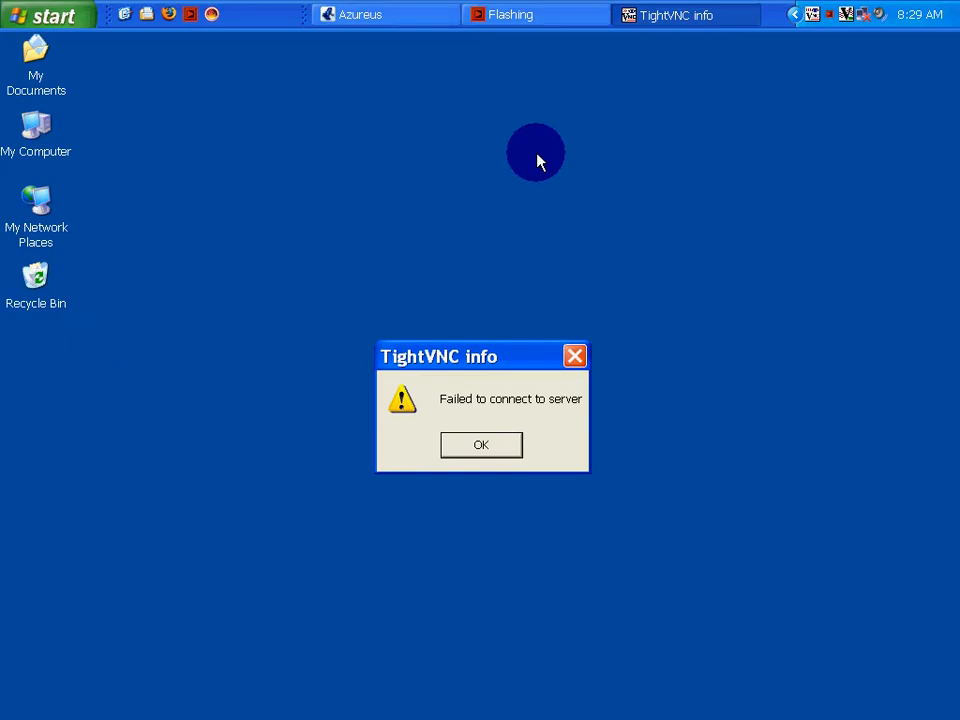
mouse_move(620, 430)
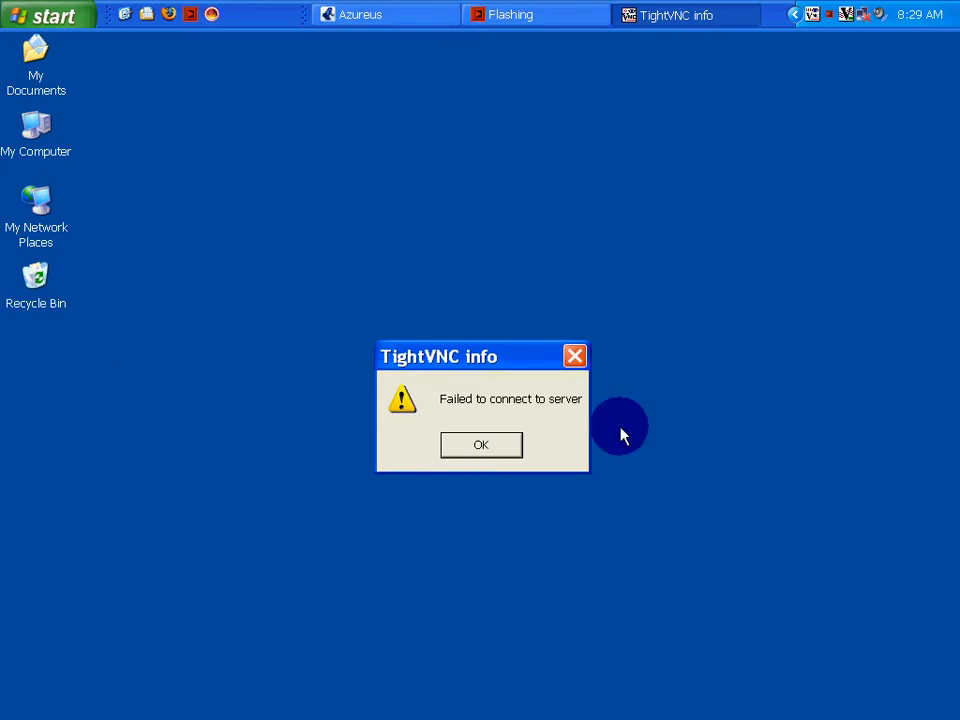
click(480, 444)
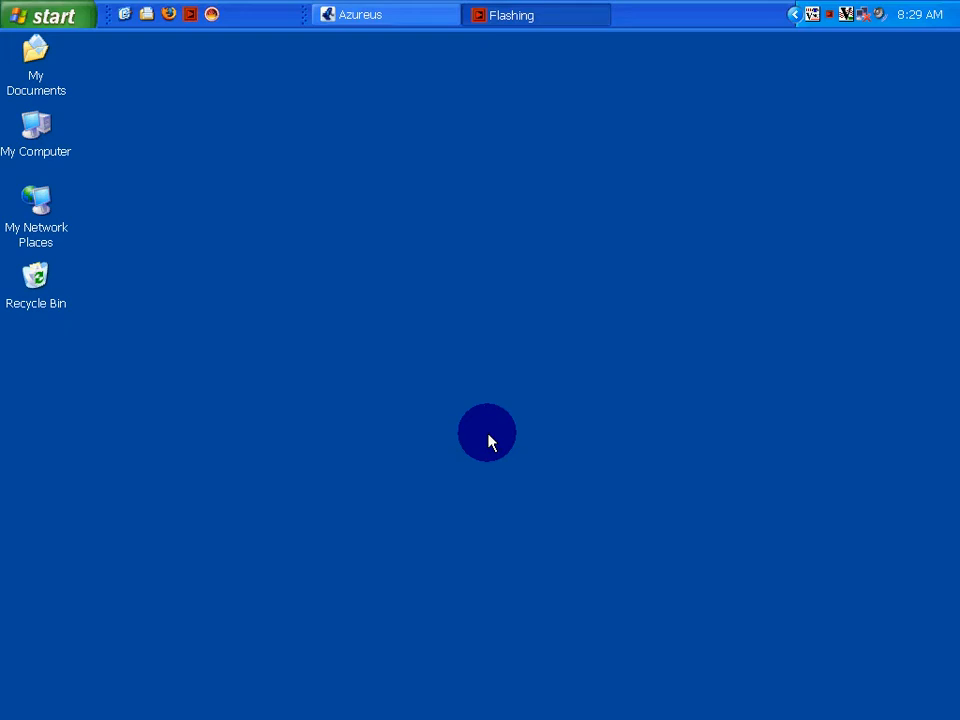
mouse_move(736, 240)
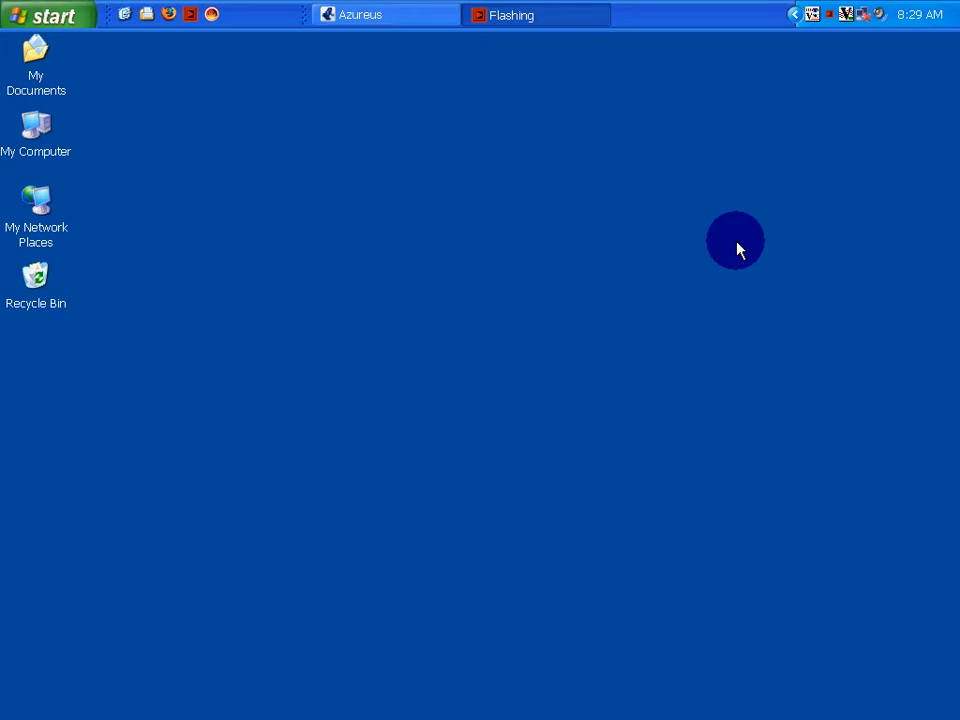
click(812, 14)
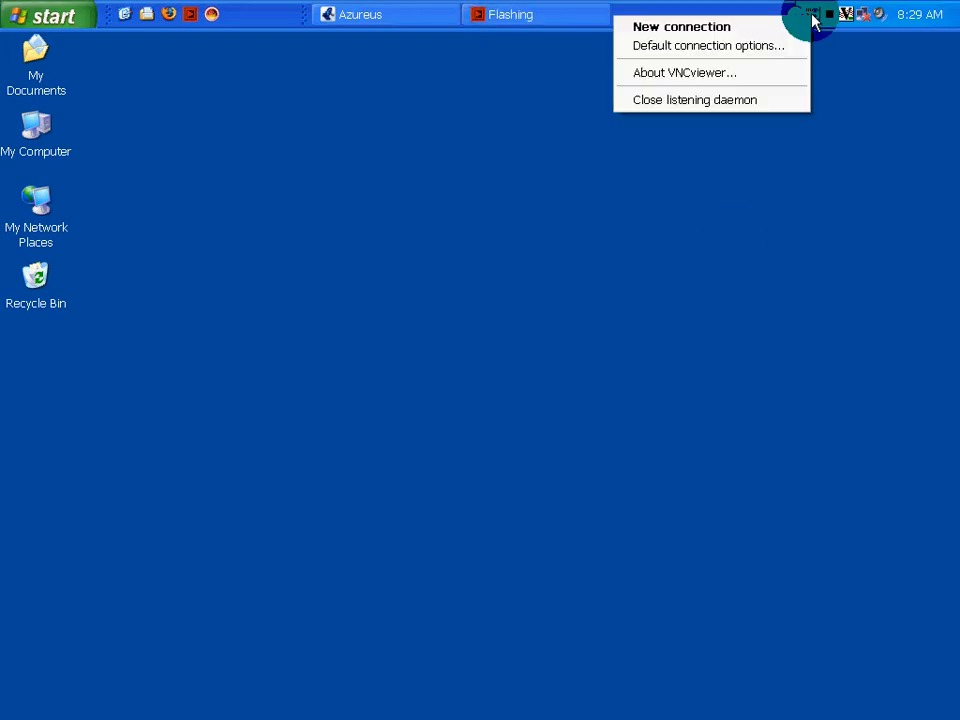
mouse_move(684, 72)
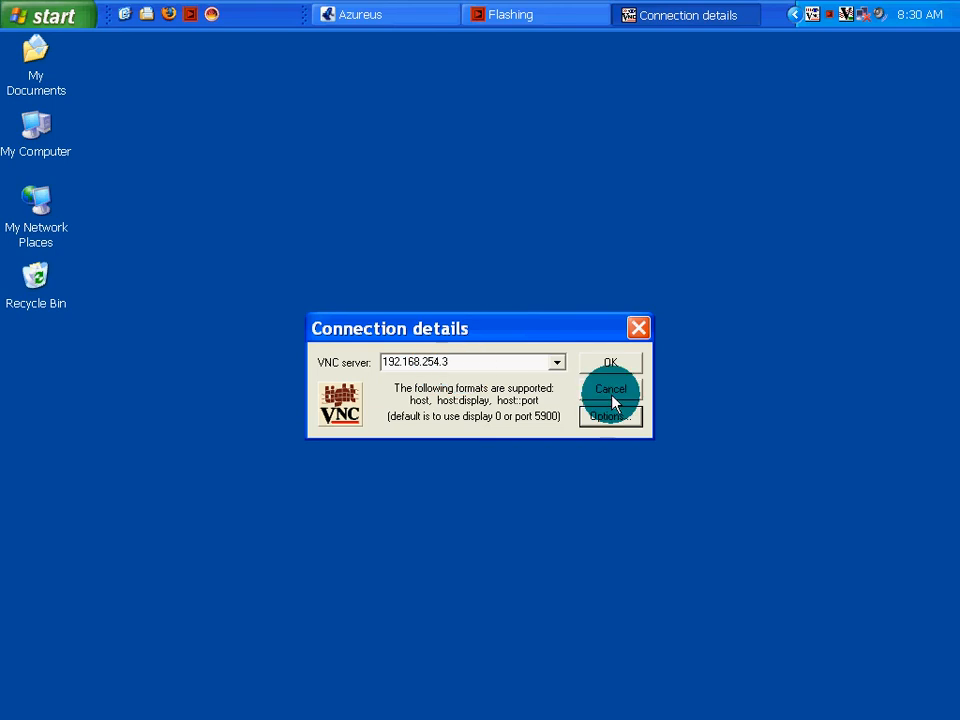
click(610, 389)
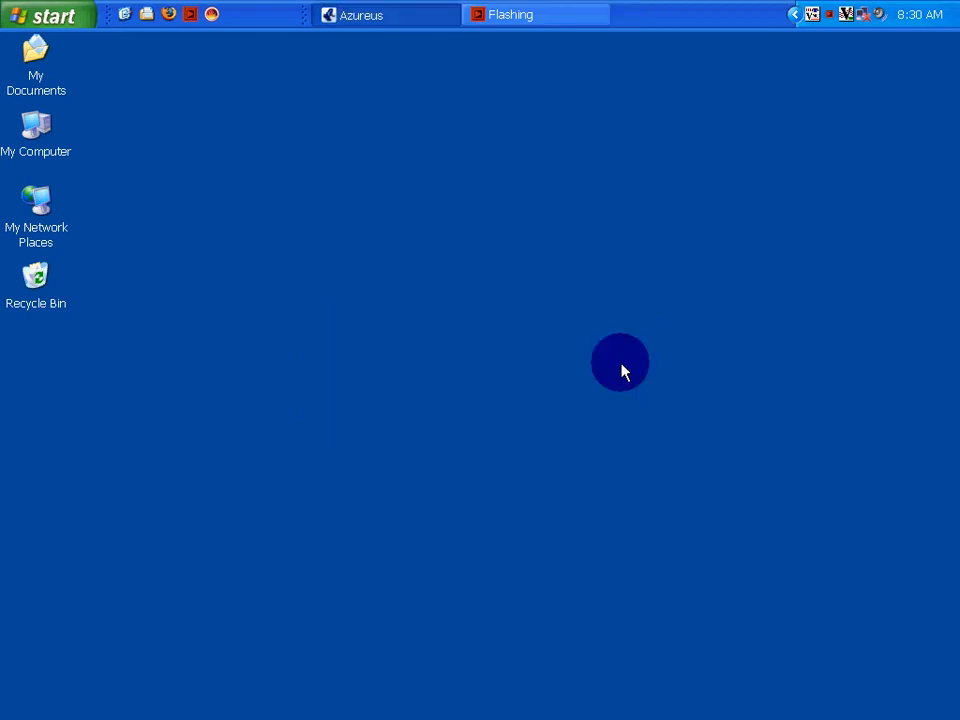
mouse_move(615, 328)
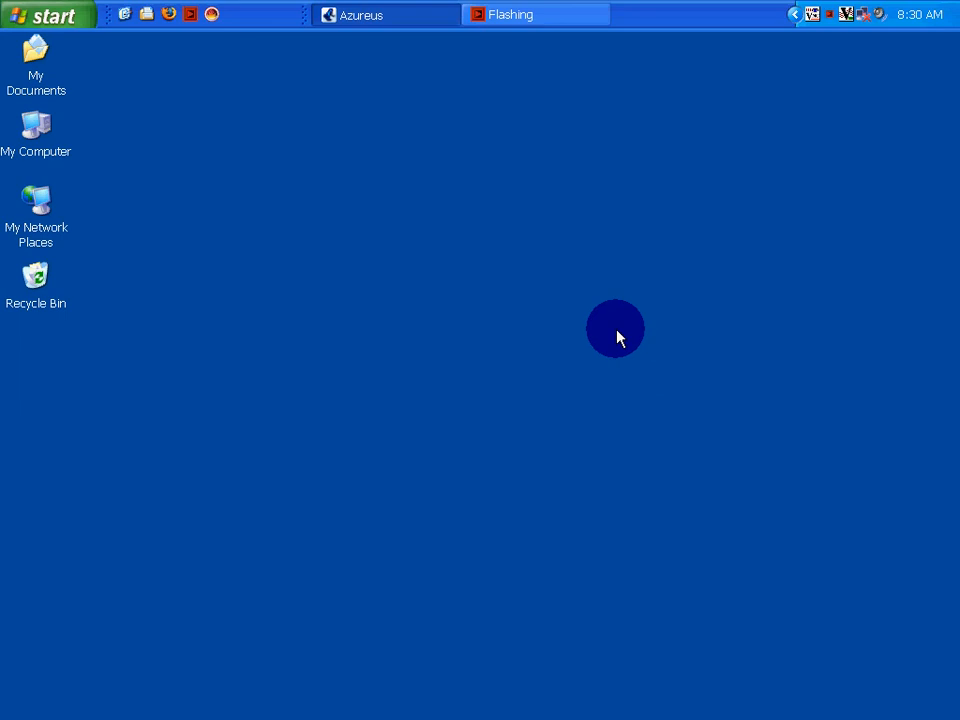
mouse_move(768, 88)
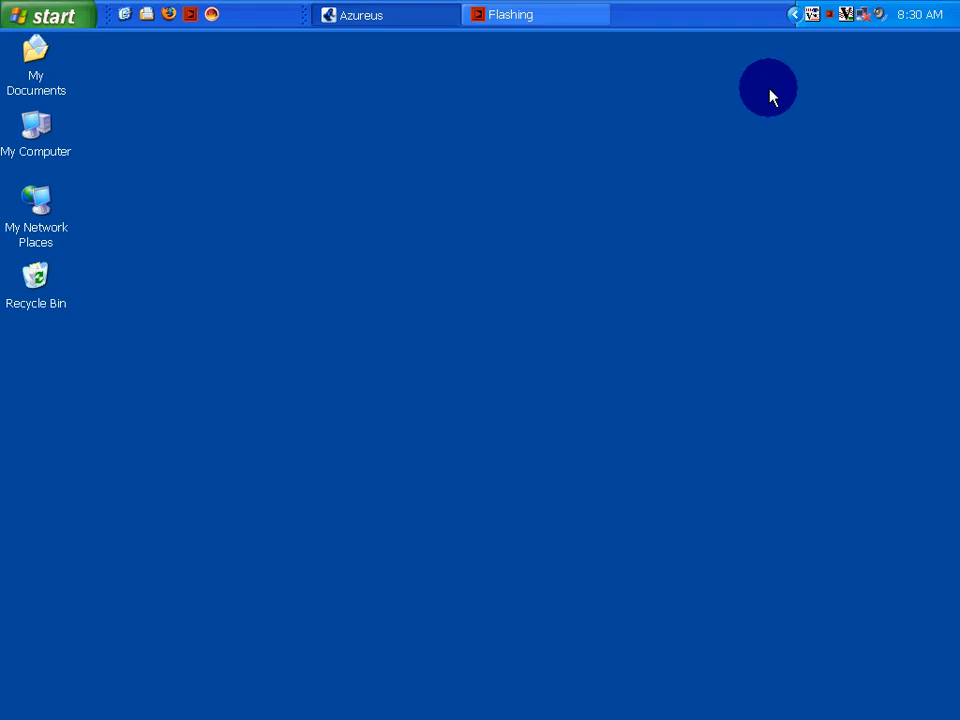